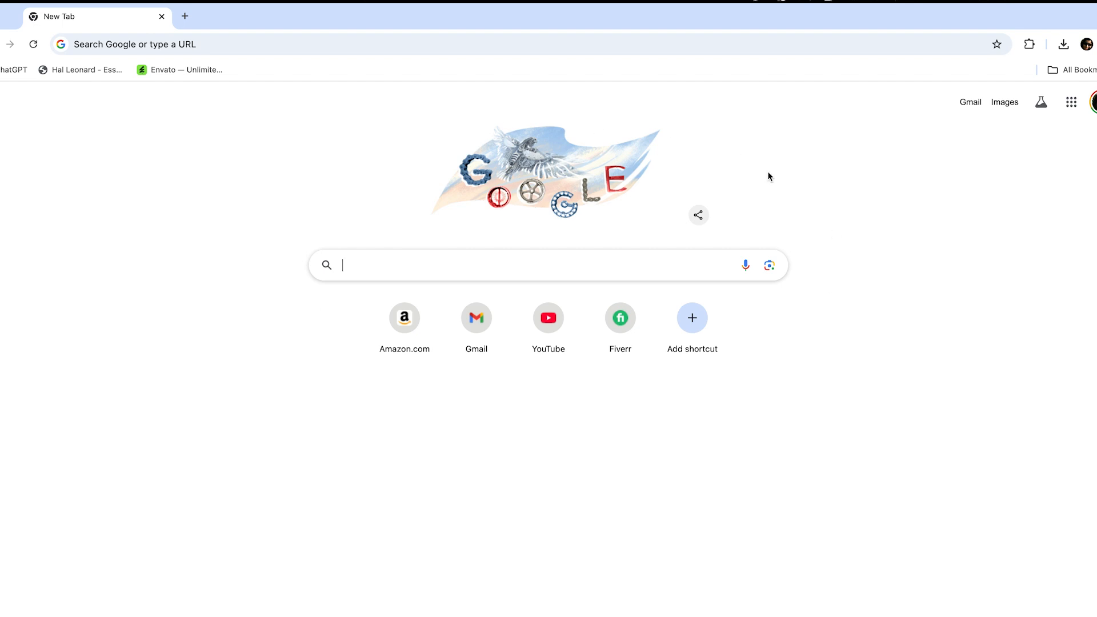
Search Google for 'shotcut video editor'.
type("Shot")
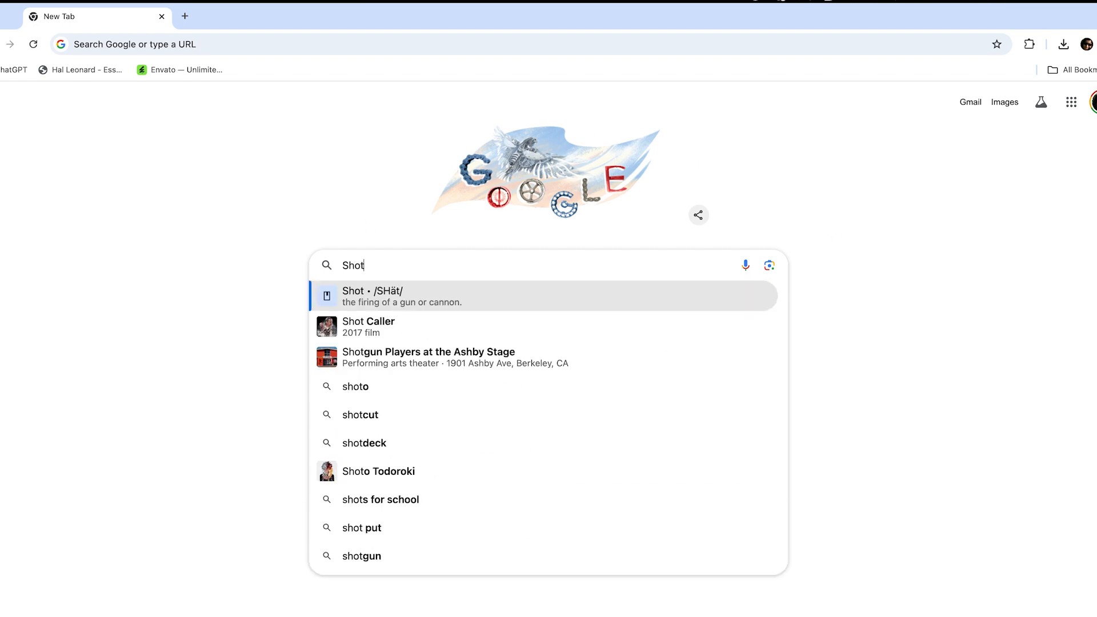
type("shotcut video editor")
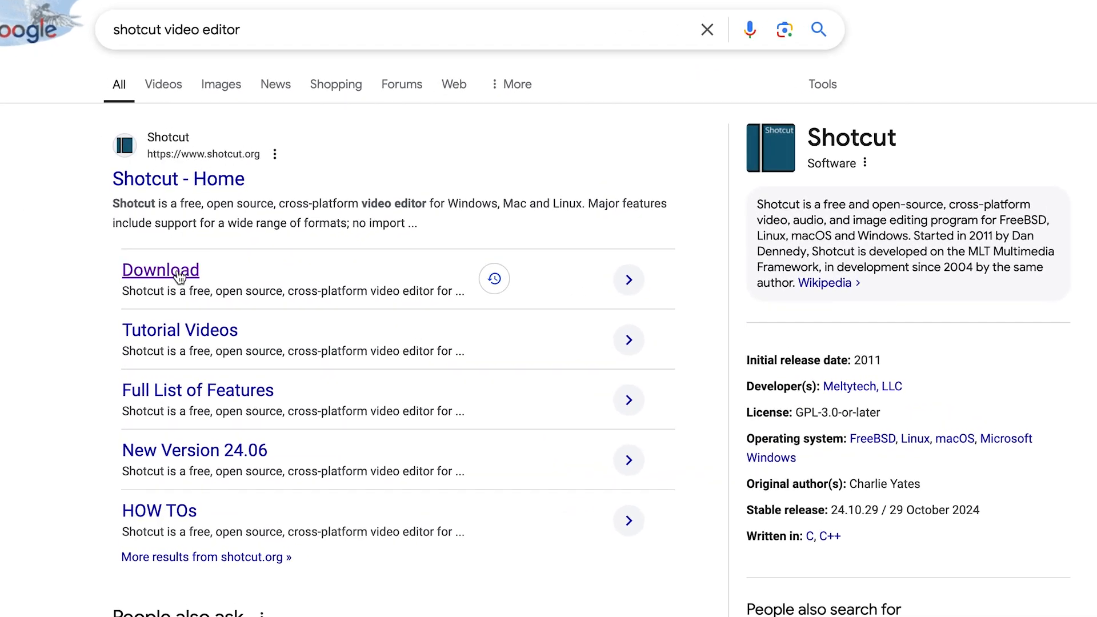
Open Shotcut's download page and start the macOS universal build download.
left_click(160, 270)
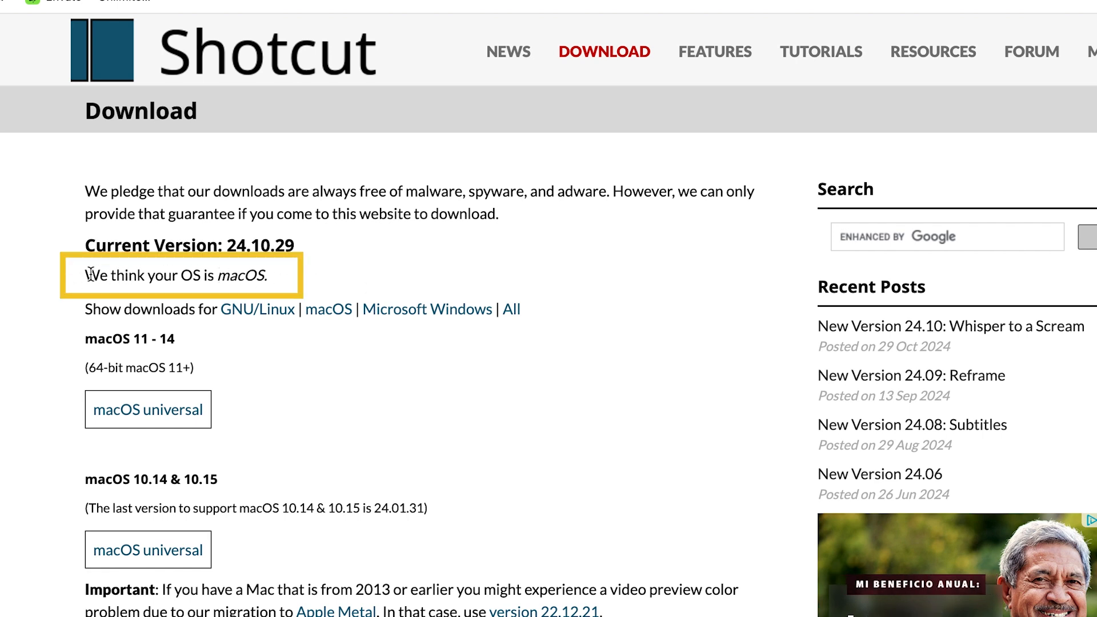
triple_click(175, 275)
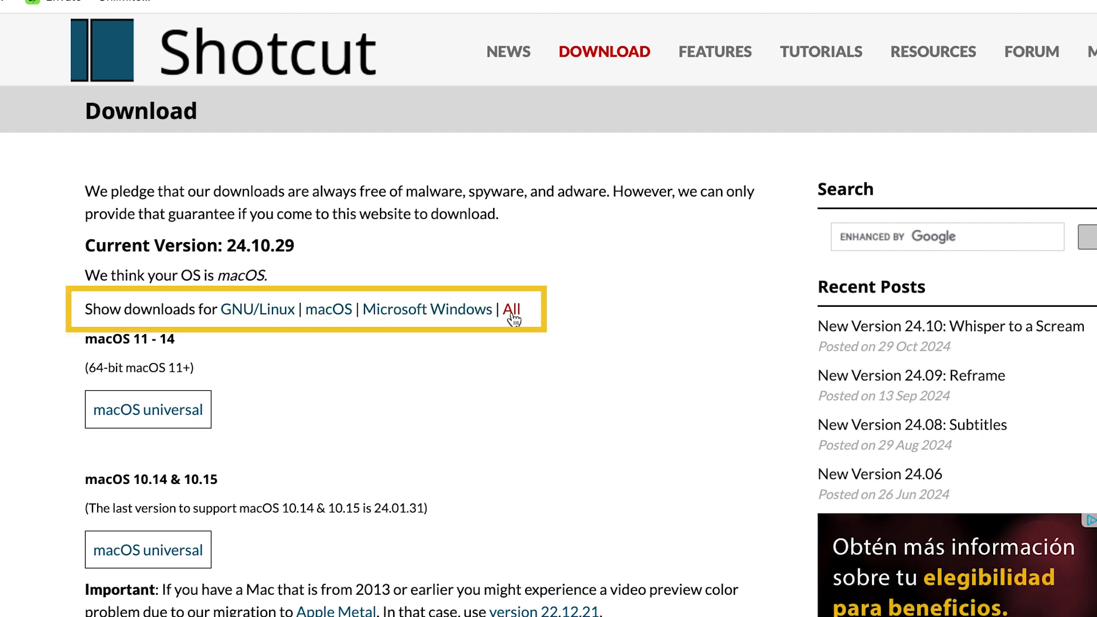
scroll("down", 3)
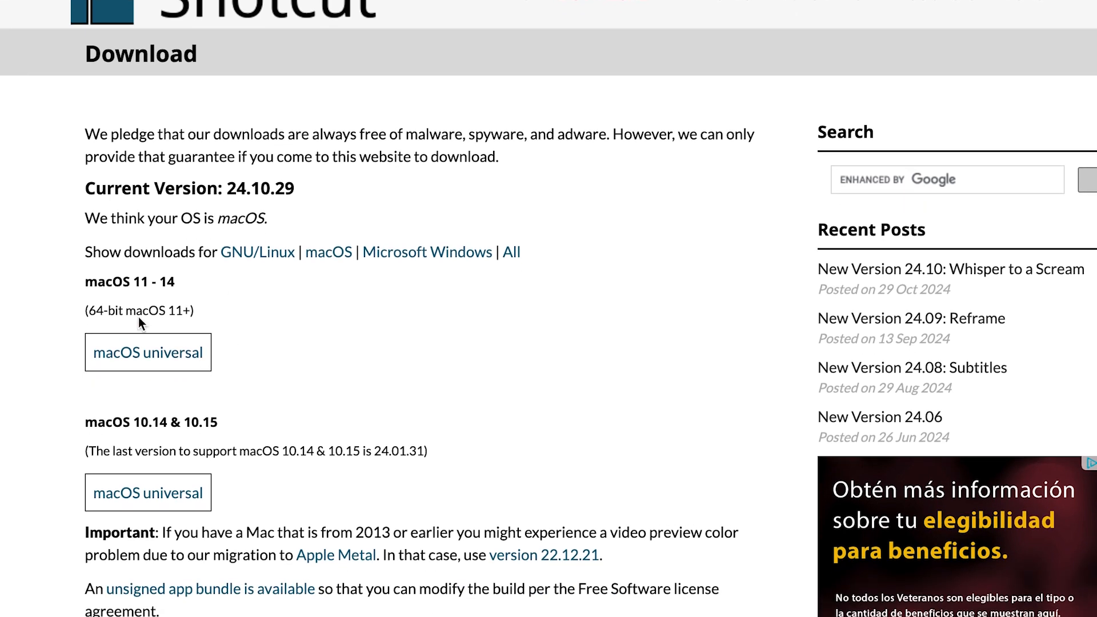
mouse_move(120, 386)
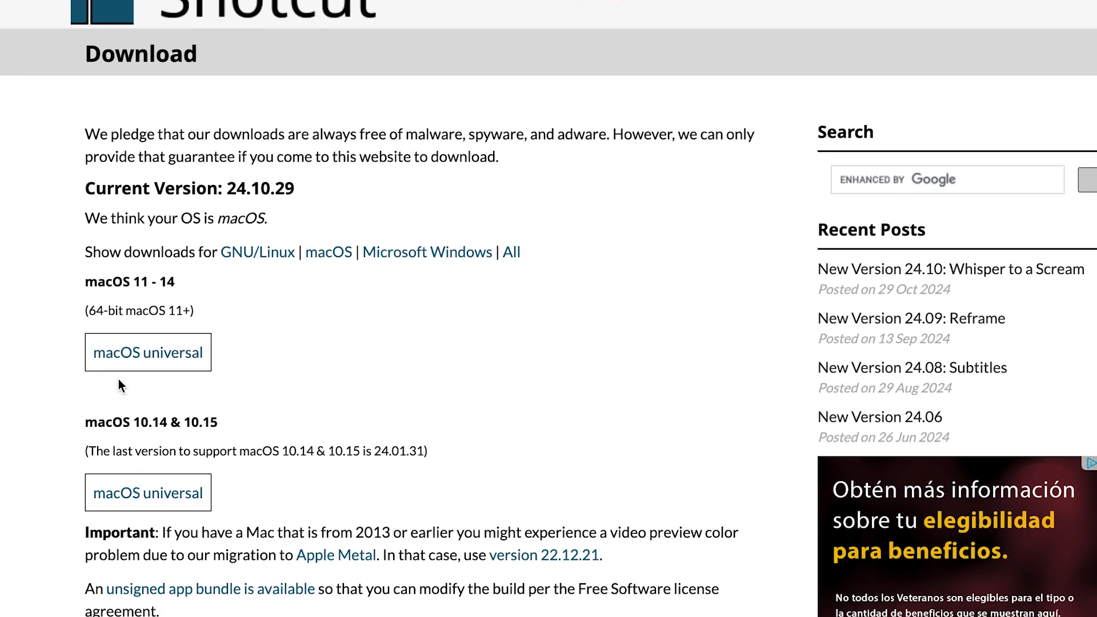
double_click(129, 281)
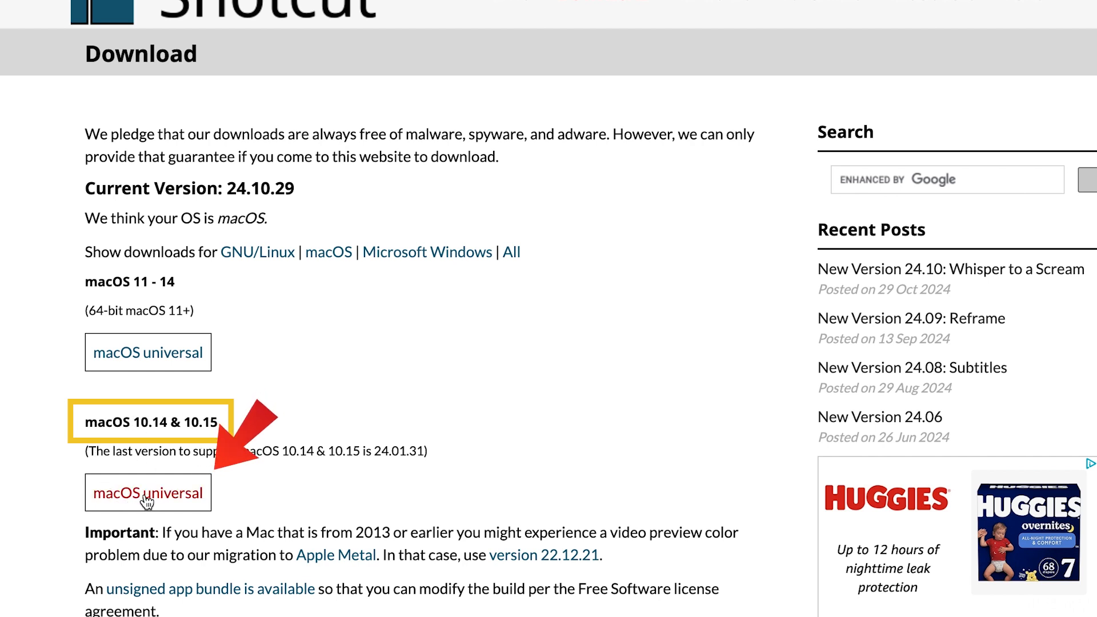
left_click(147, 492)
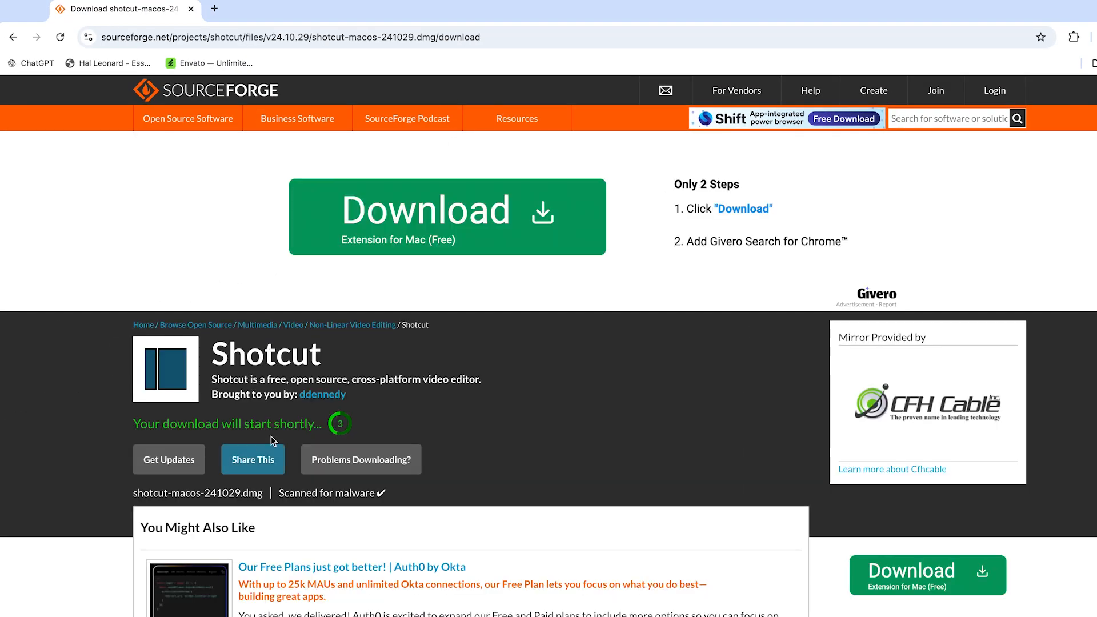
mouse_move(453, 433)
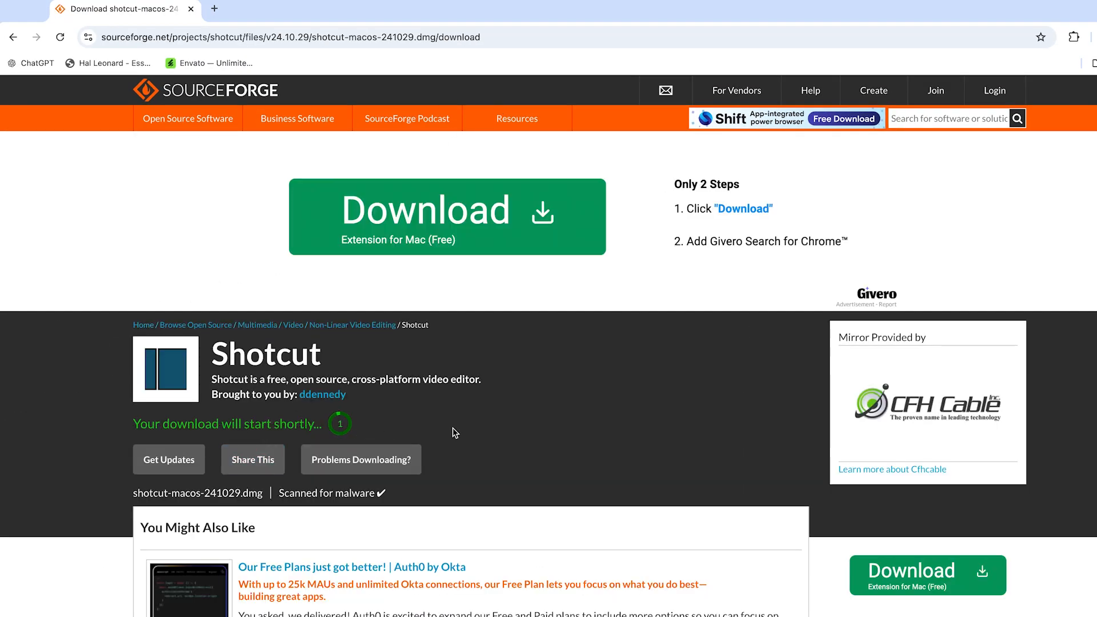
Save shotcut-macos-241029.dmg into the Downloads folder.
left_click(447, 216)
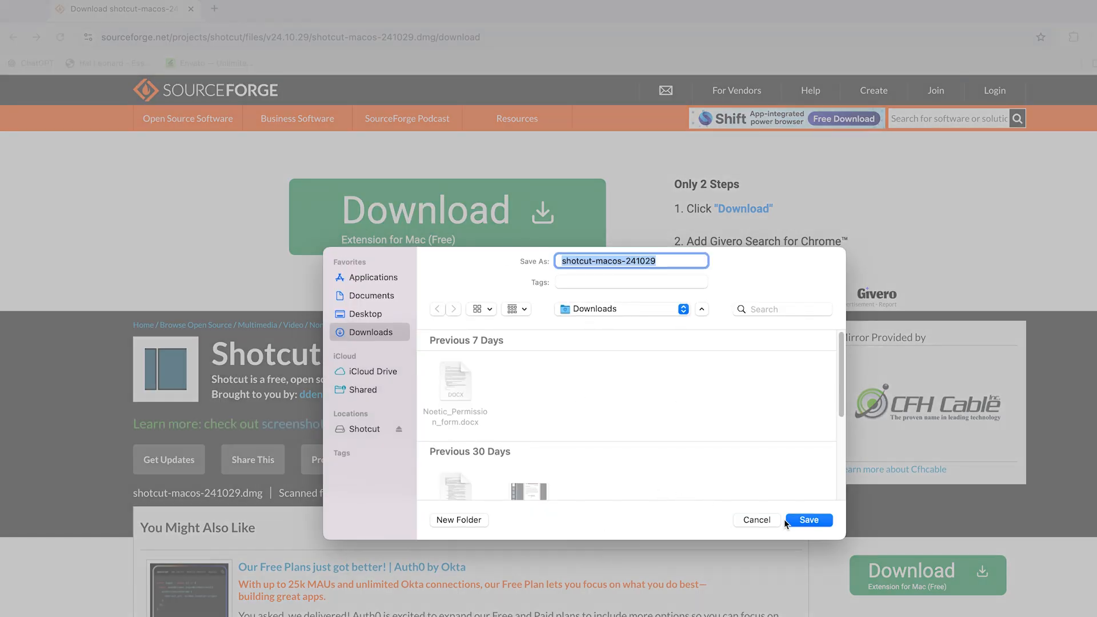
left_click(809, 520)
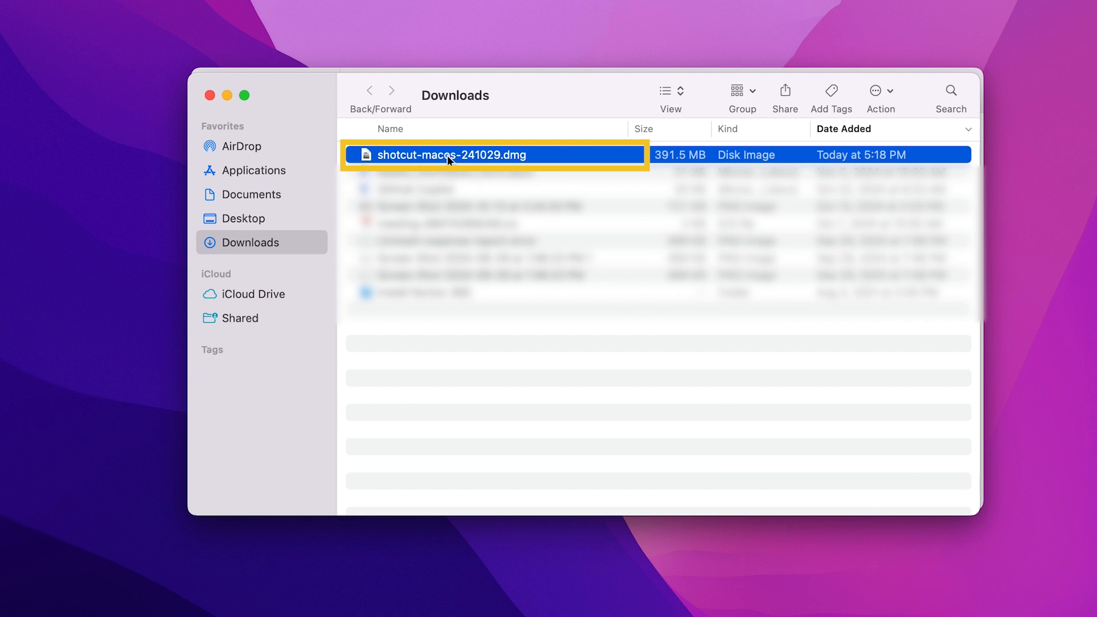
Mount shotcut-macos-241029.dmg and drag Shotcut onto the Applications alias.
double_click(451, 155)
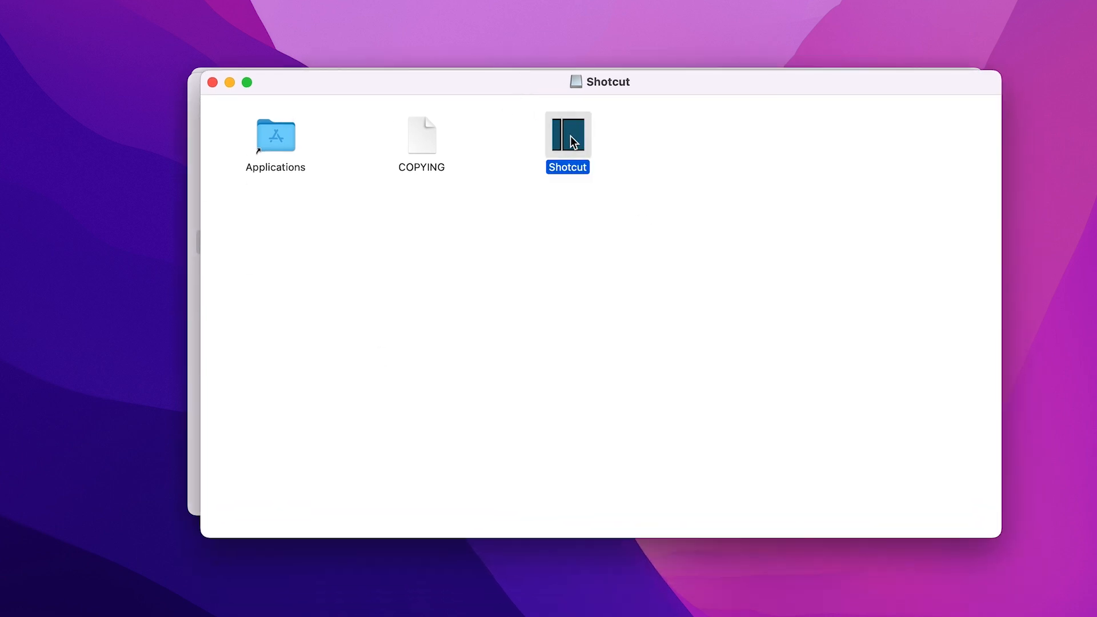
left_click_drag(568, 133, 518, 144)
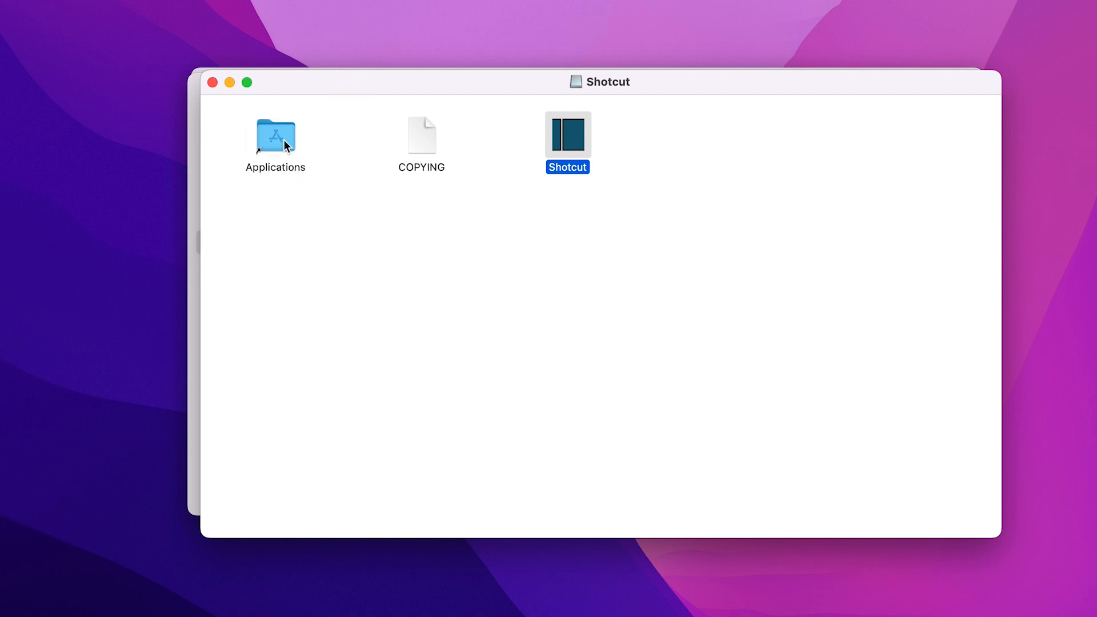
left_click_drag(568, 129, 275, 136)
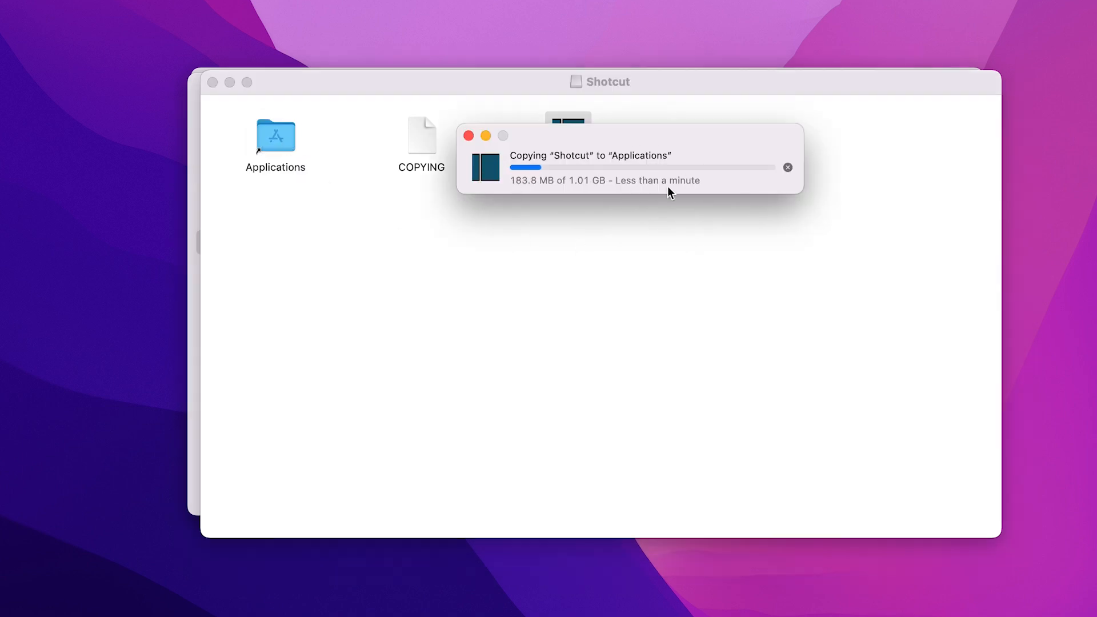
mouse_move(693, 284)
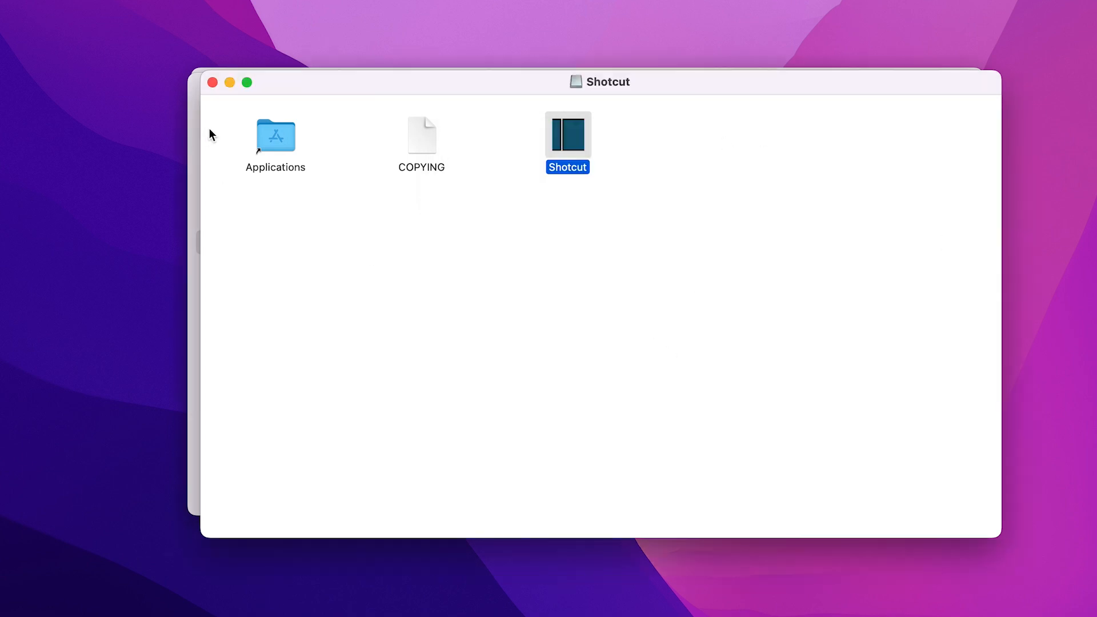
Launch Shotcut from Applications and approve opening the Internet-downloaded app.
double_click(275, 137)
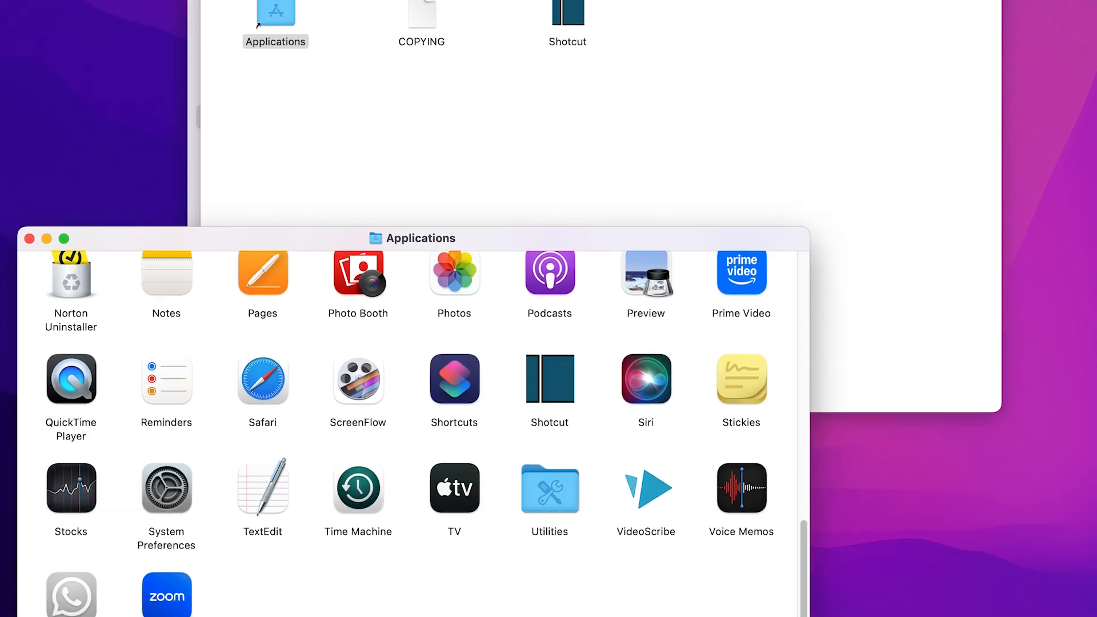
left_click(549, 324)
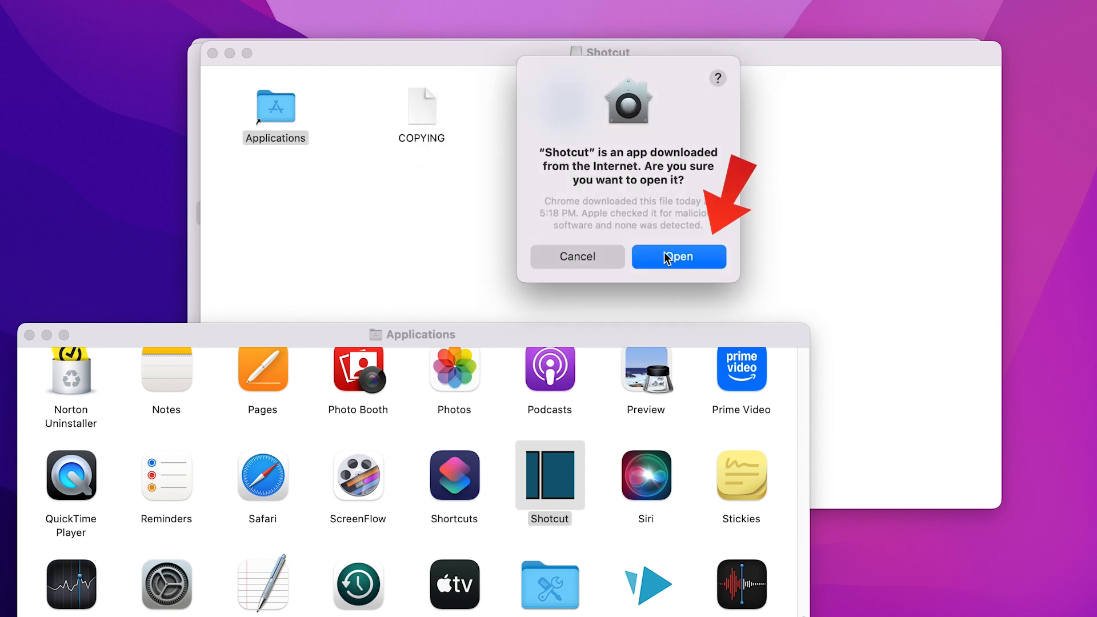
left_click(677, 257)
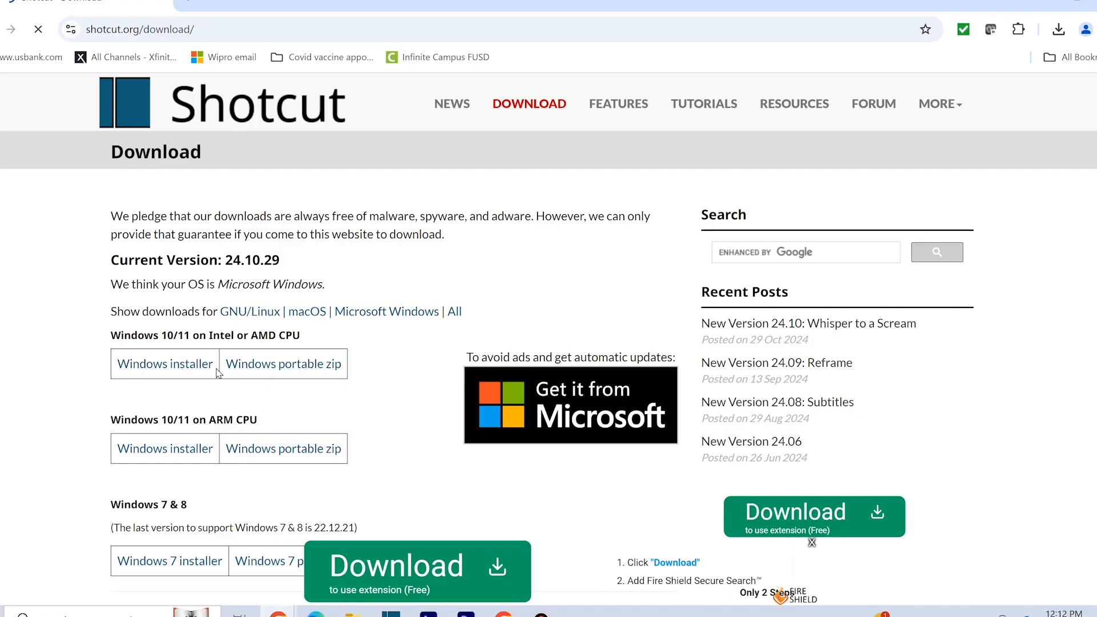
mouse_move(250, 471)
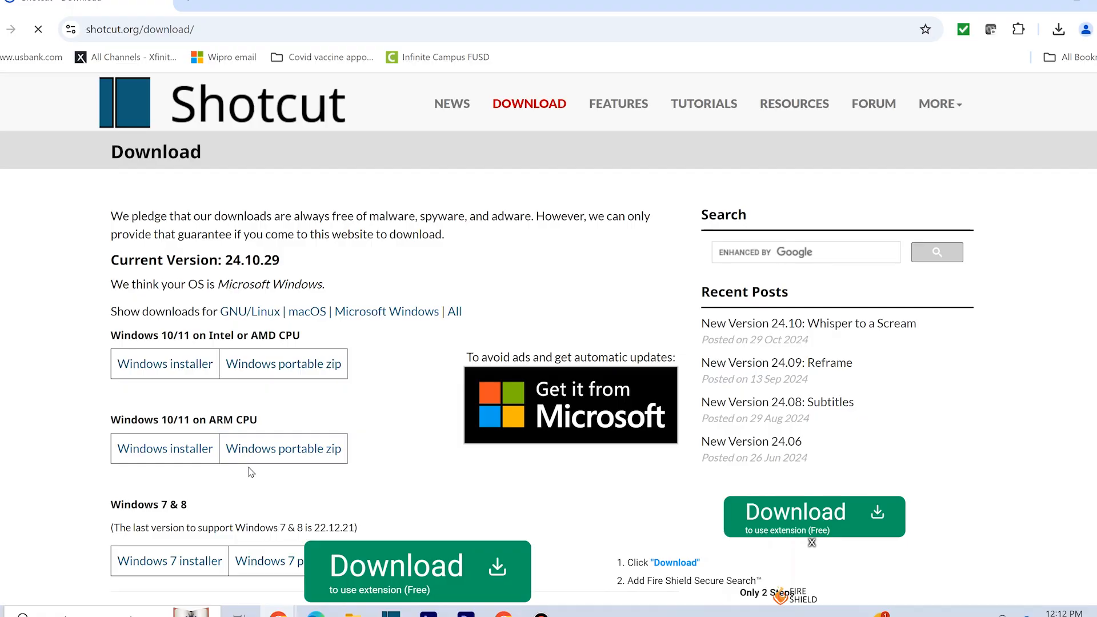
Request the Windows 10/11 installer for Intel or AMD CPUs.
scroll("down", 3)
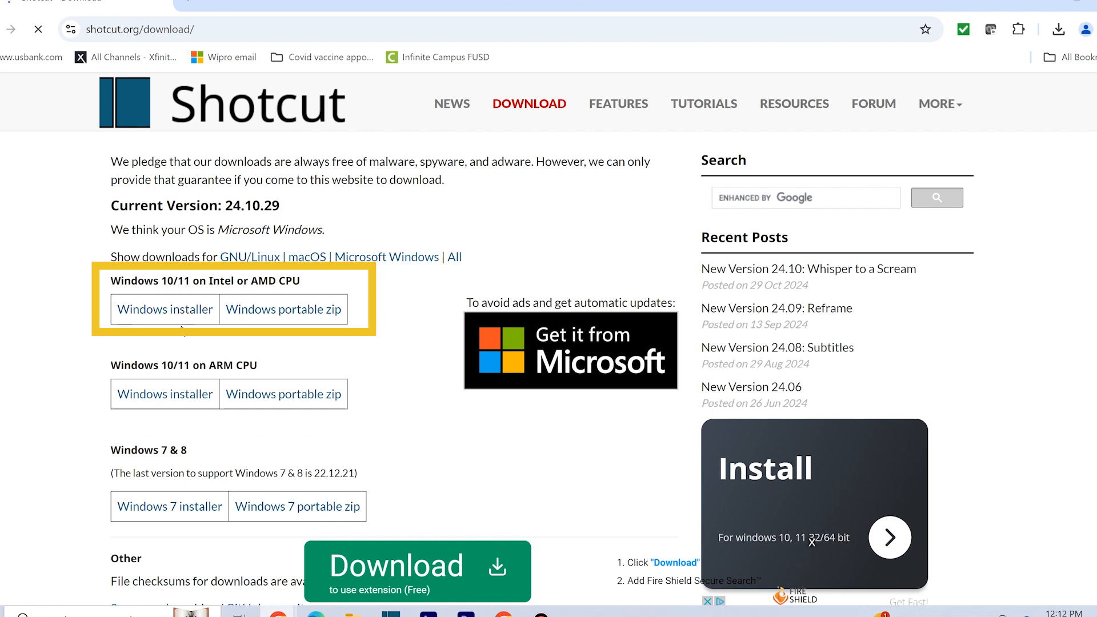
left_click(165, 309)
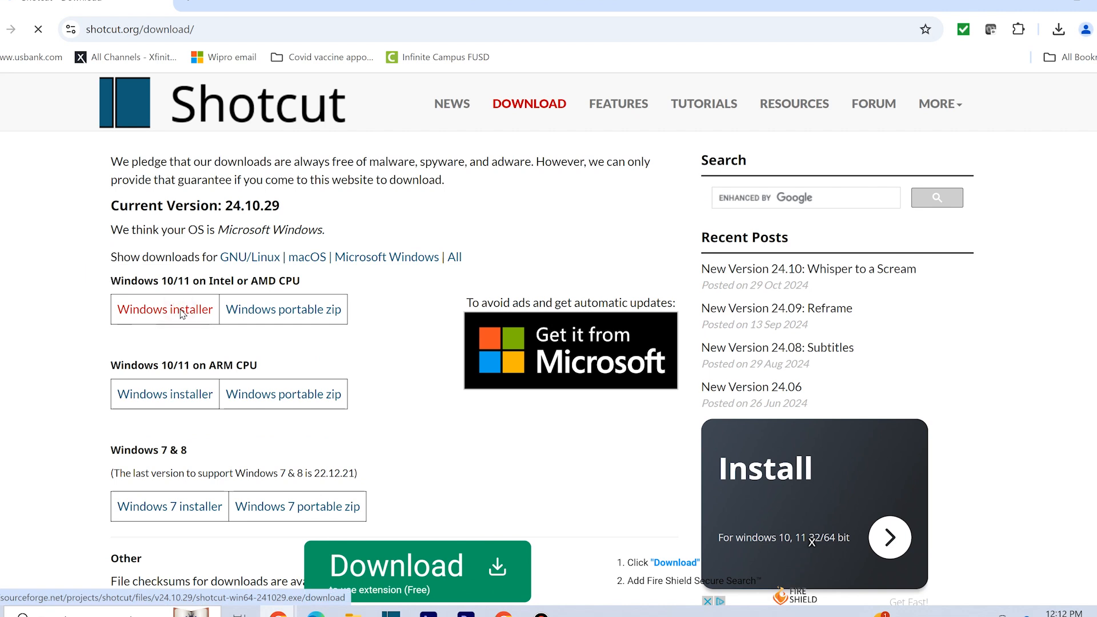
left_click(165, 310)
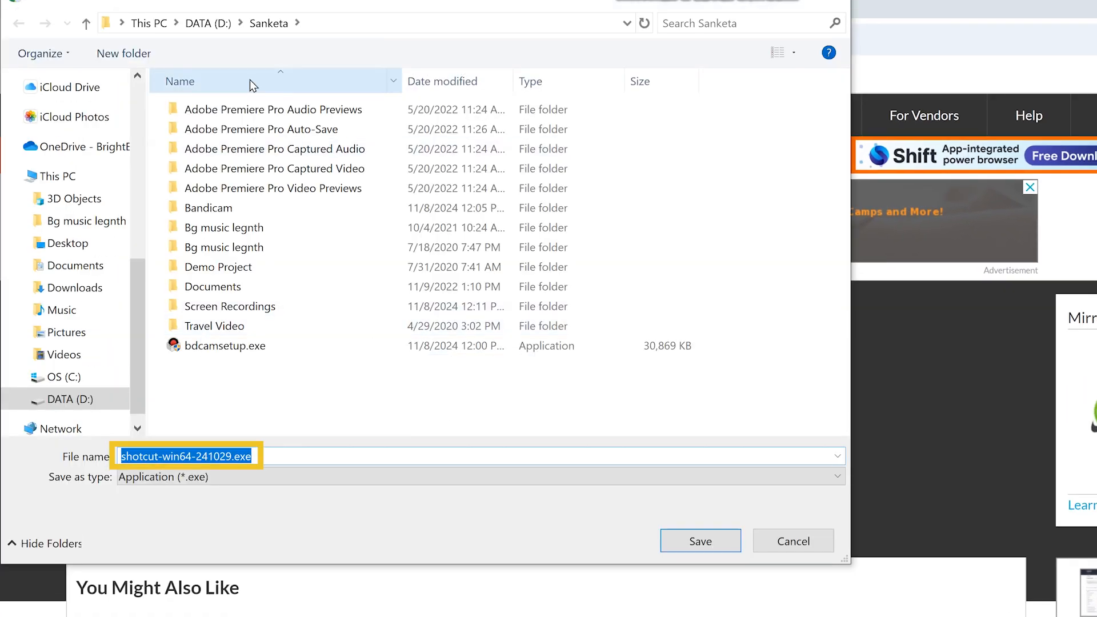
mouse_move(372, 480)
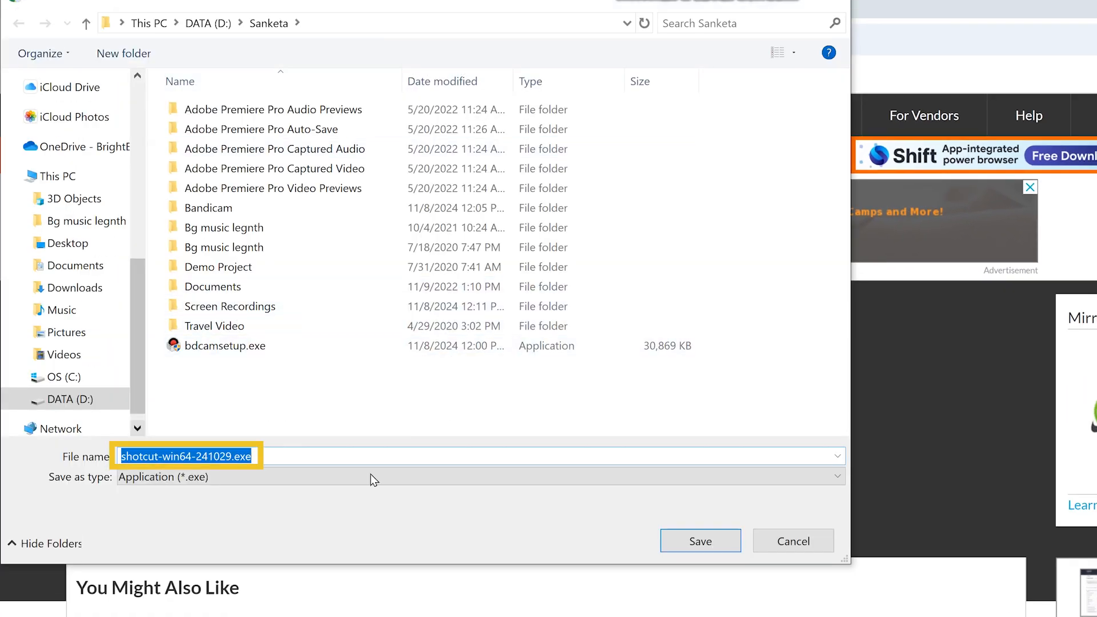
Save shotcut-win64-241029.exe to Sanketa, run it, and install despite the warning.
left_click(700, 541)
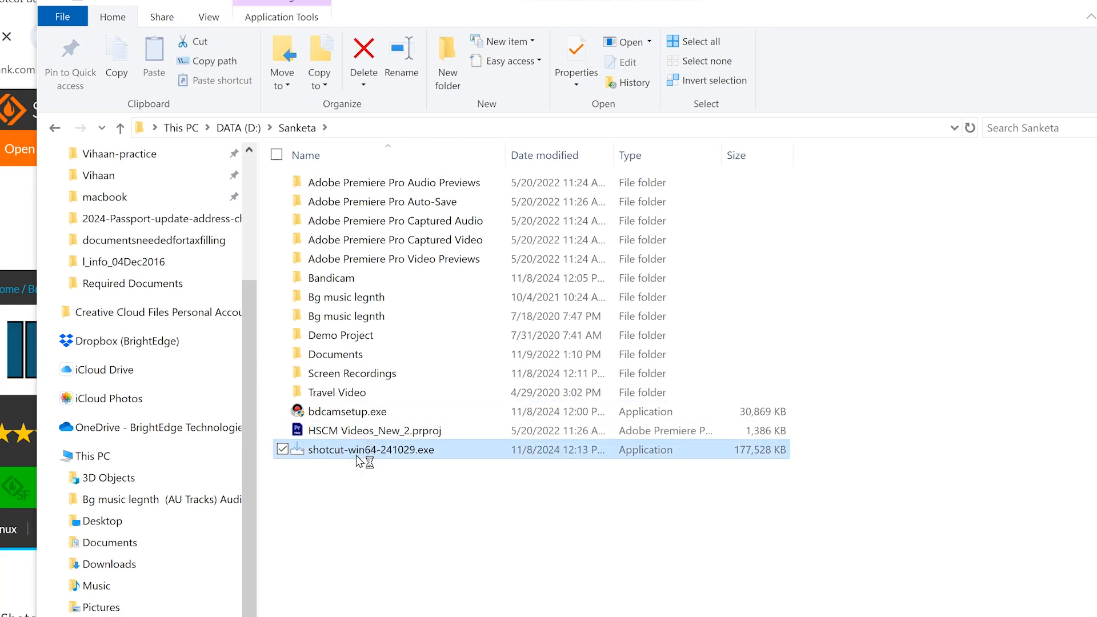
double_click(373, 449)
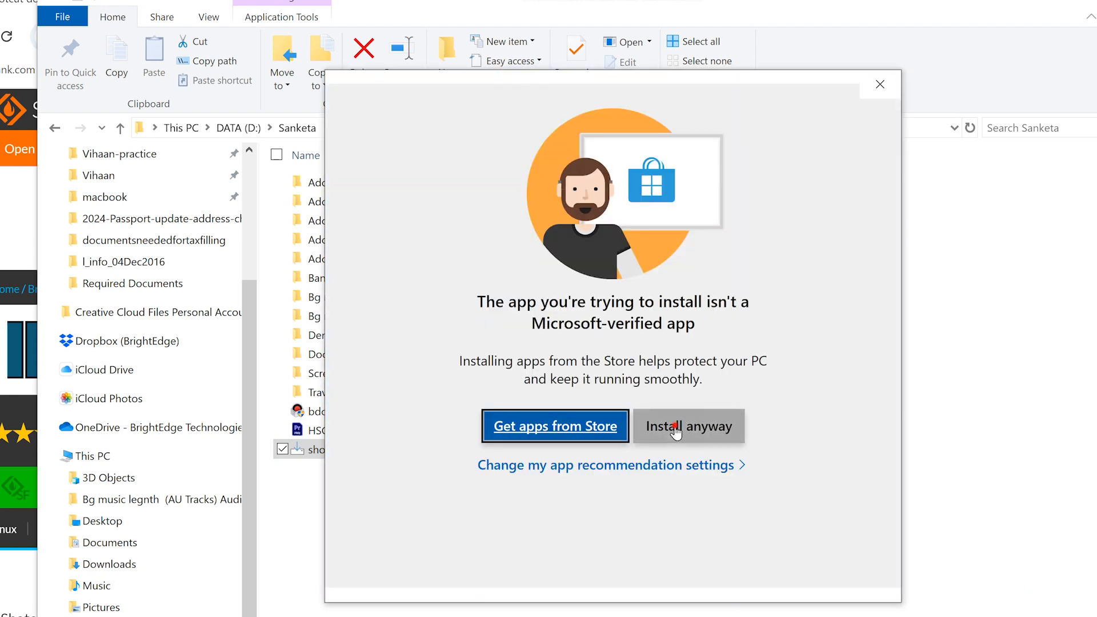
left_click(688, 426)
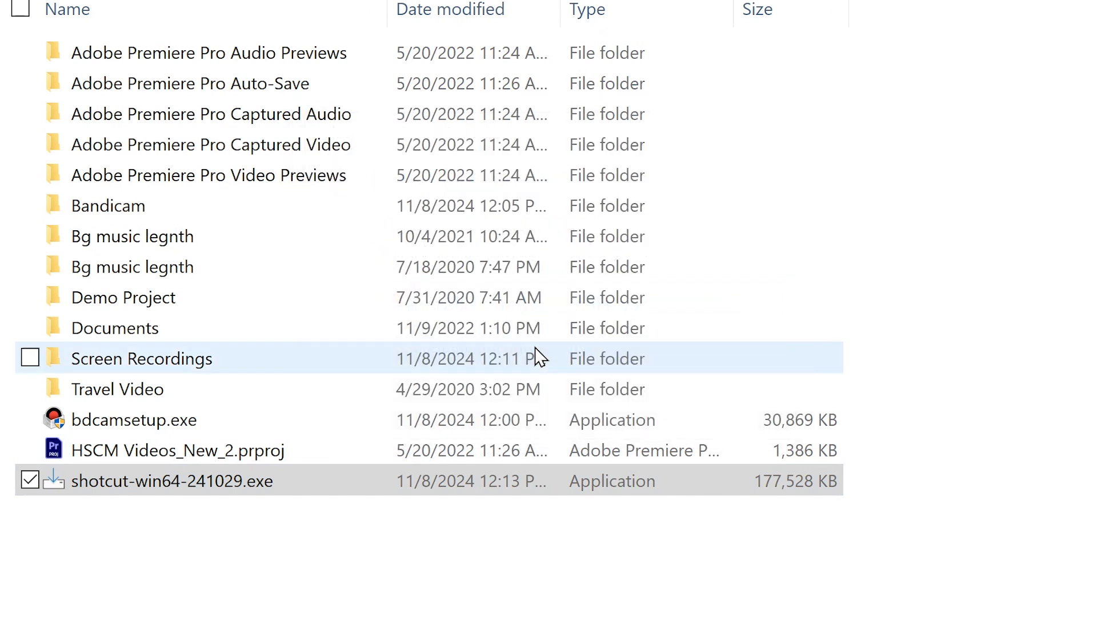
Accept the license, set destination D:\Sanketa\Shotcut, and keep only the Start Menu task.
double_click(171, 480)
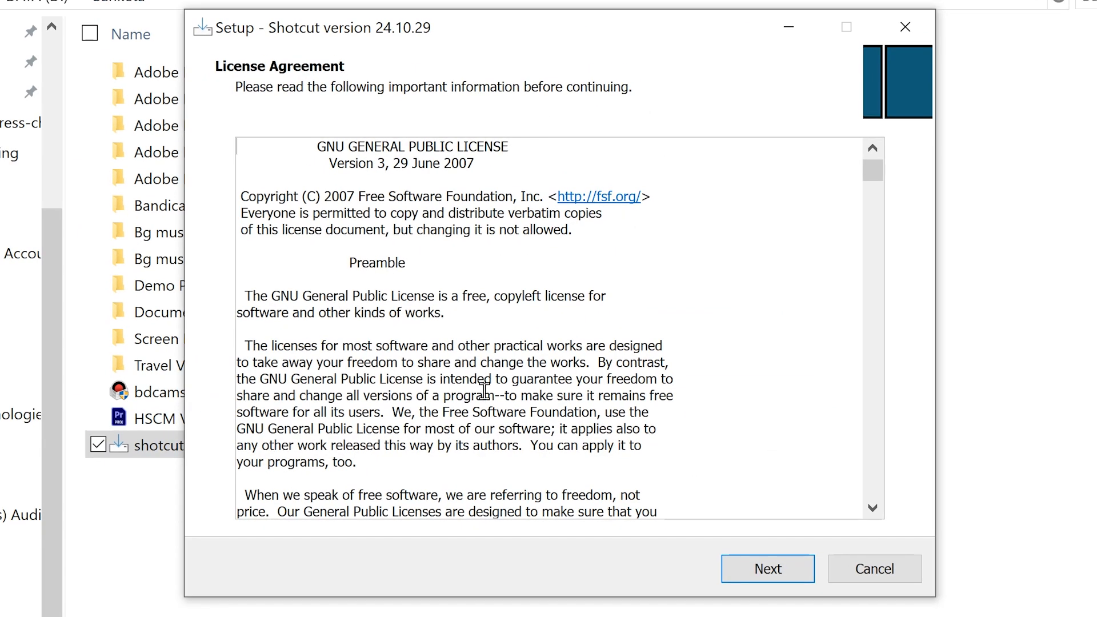
left_click(766, 568)
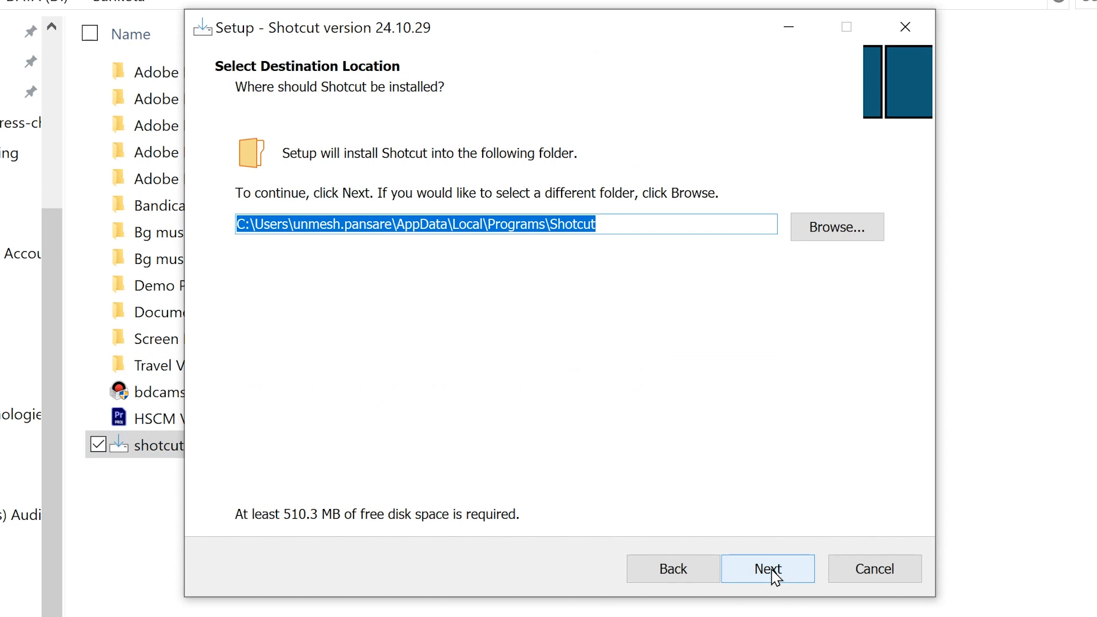
mouse_move(796, 258)
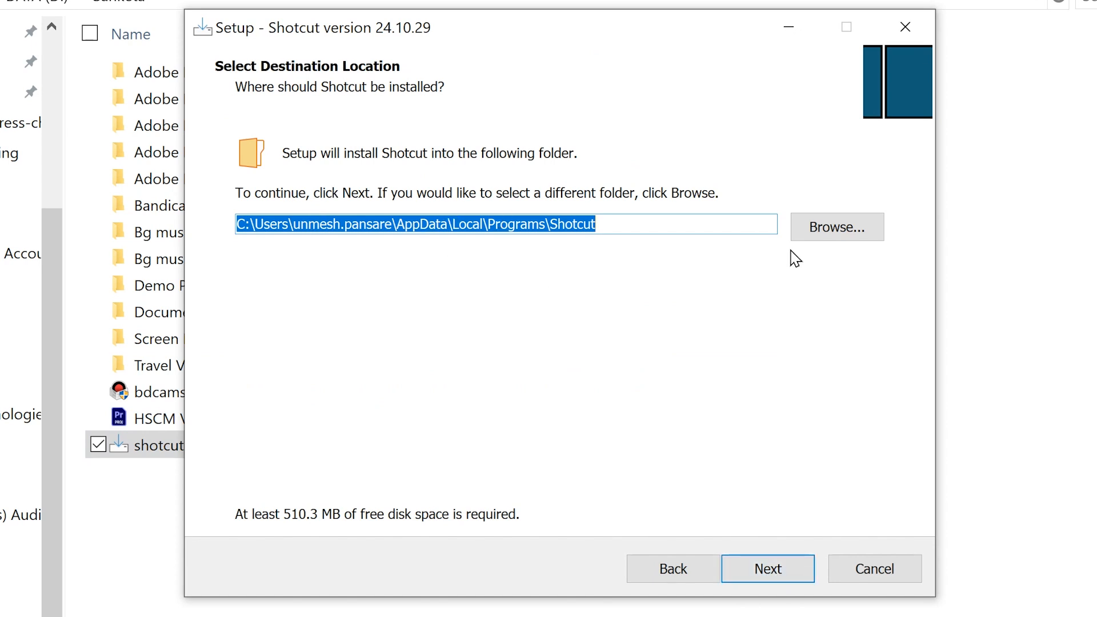
left_click(836, 227)
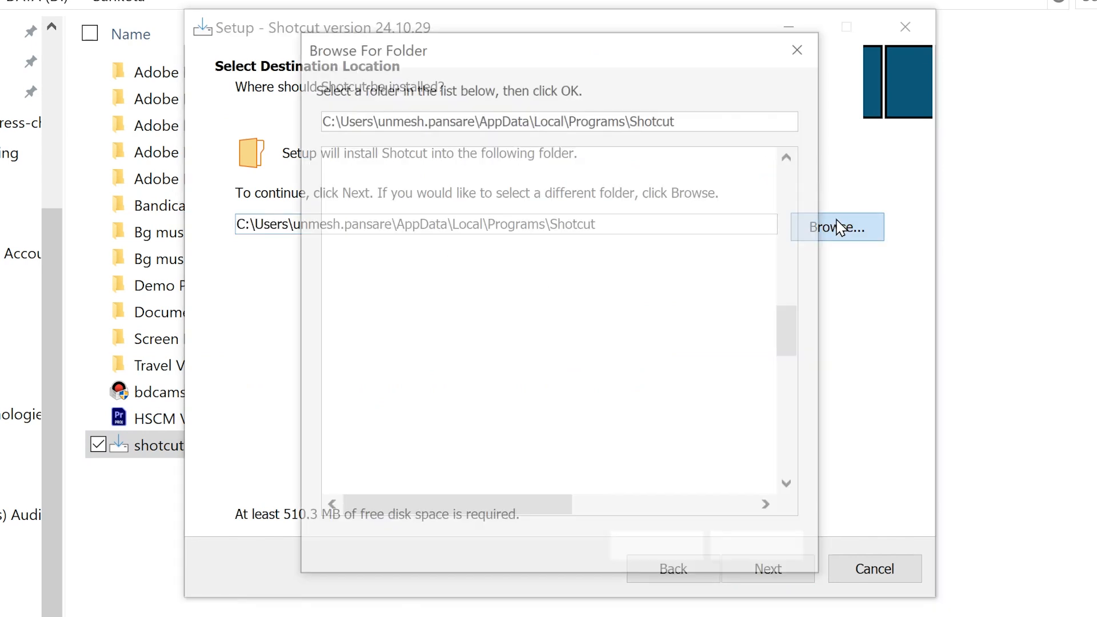
left_click(328, 178)
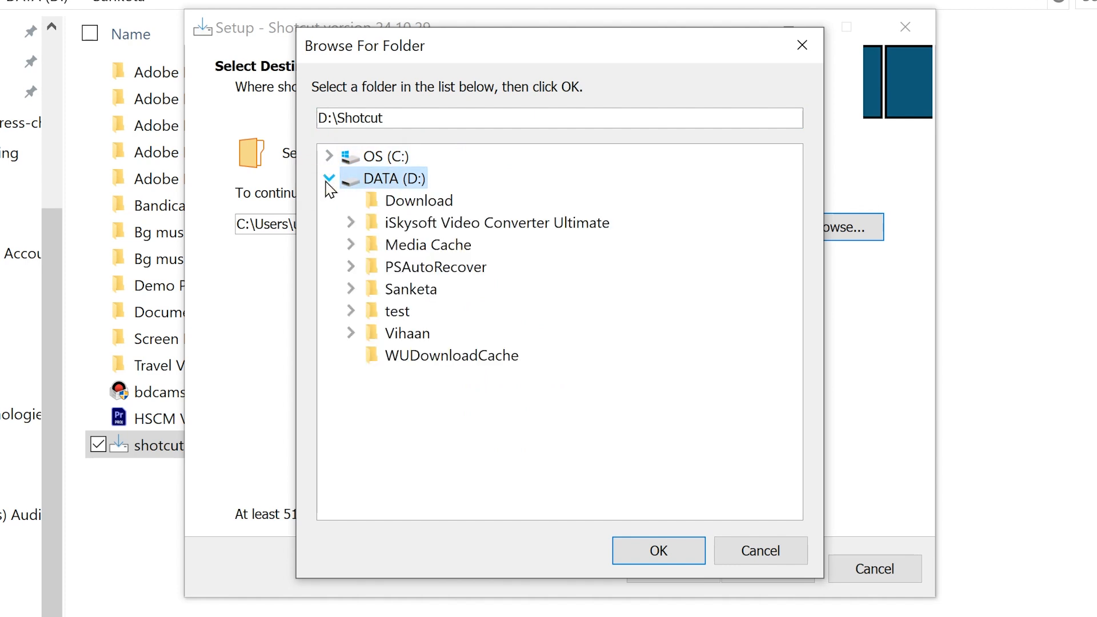
left_click(657, 551)
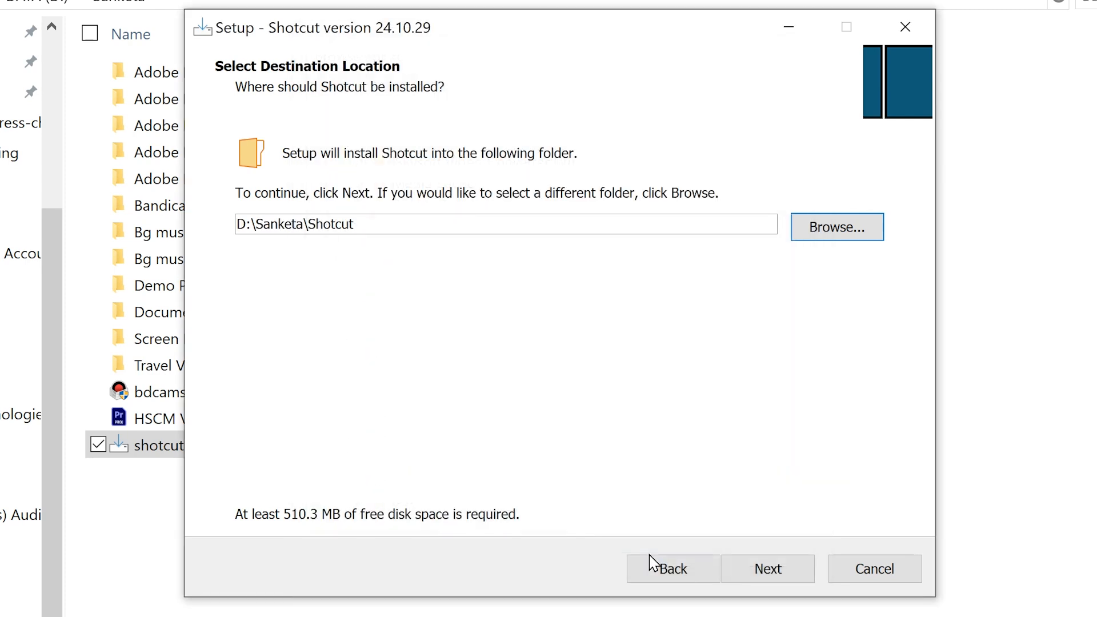
left_click(767, 568)
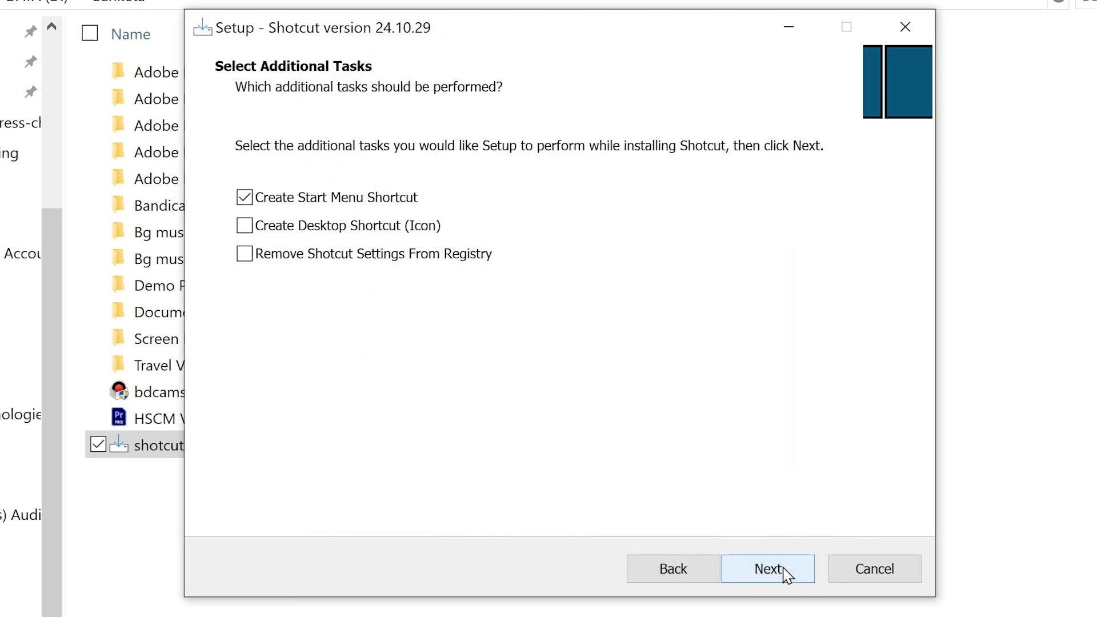
mouse_move(770, 425)
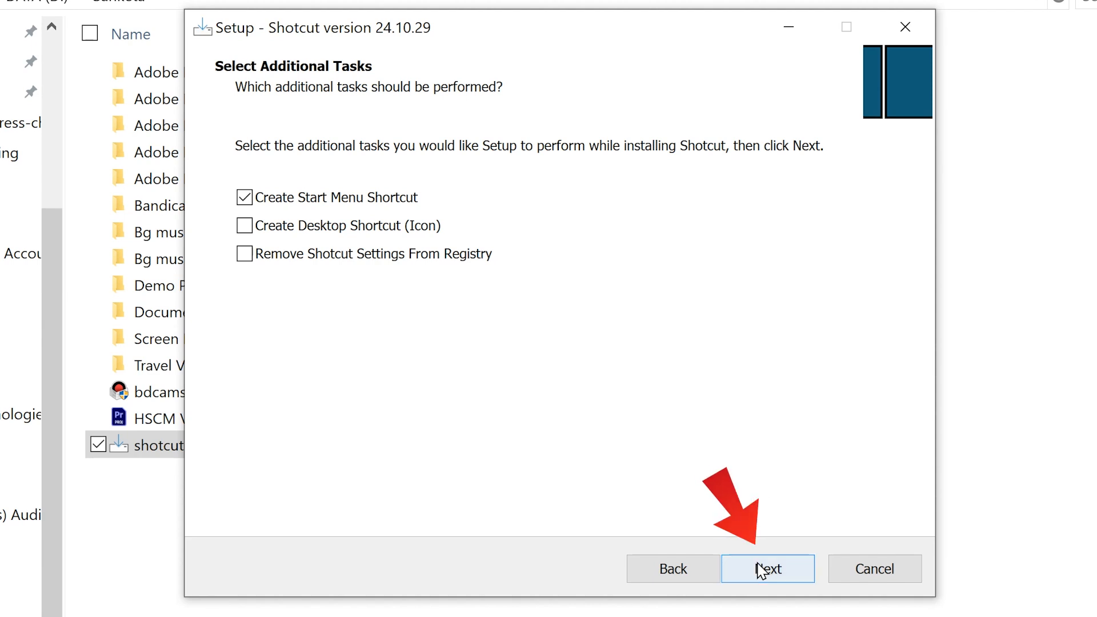
left_click(767, 568)
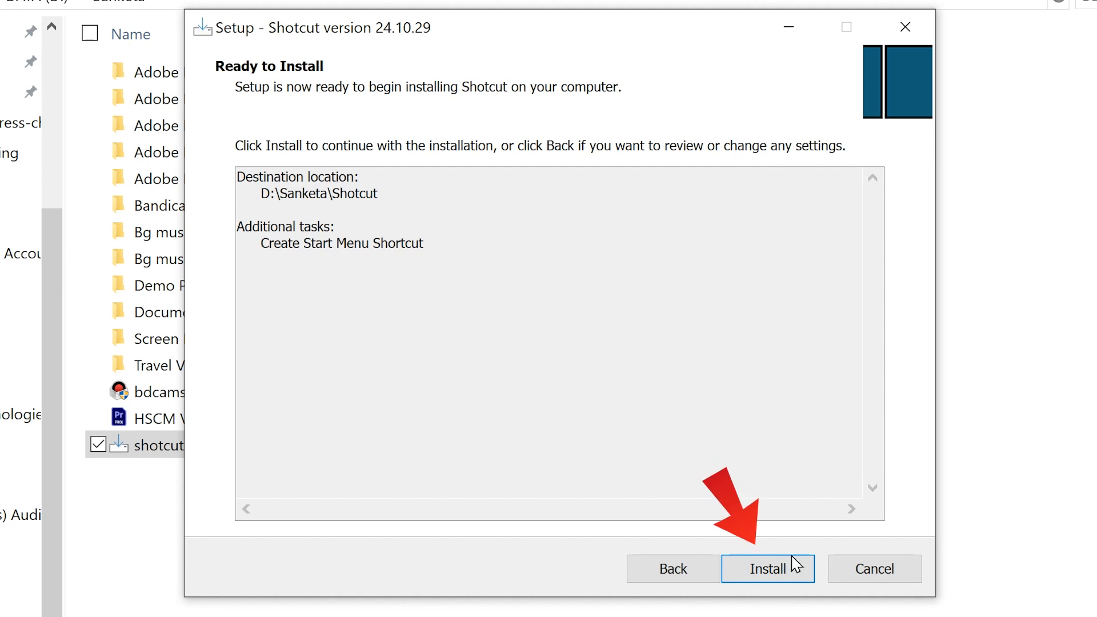
Install Shotcut, then finish setup with Start Shotcut checked to show the splash screen.
left_click(767, 568)
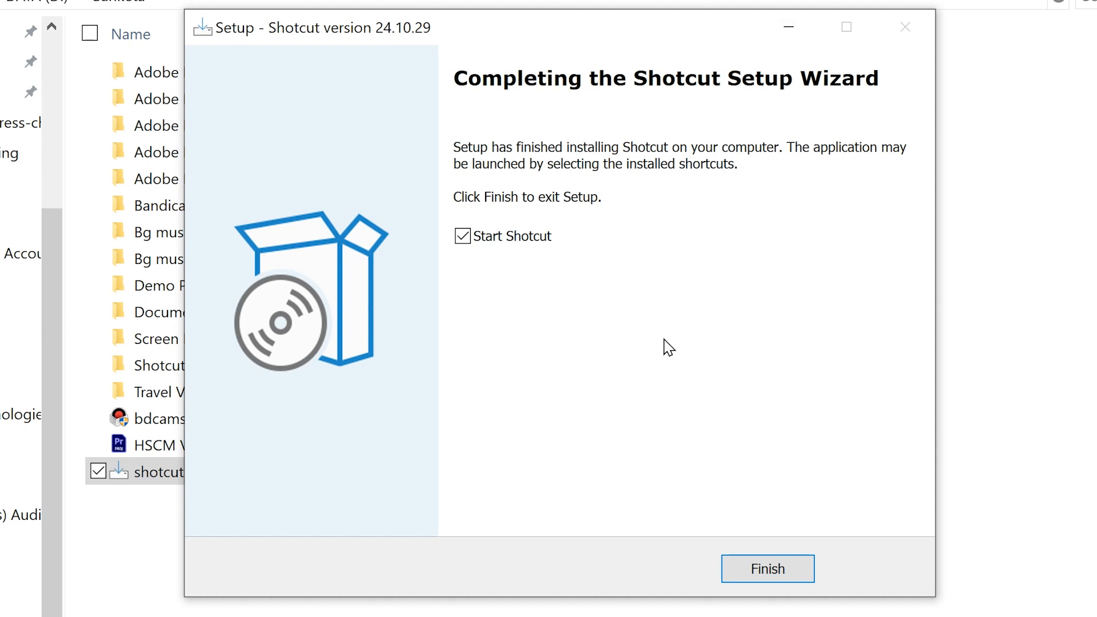
left_click(767, 568)
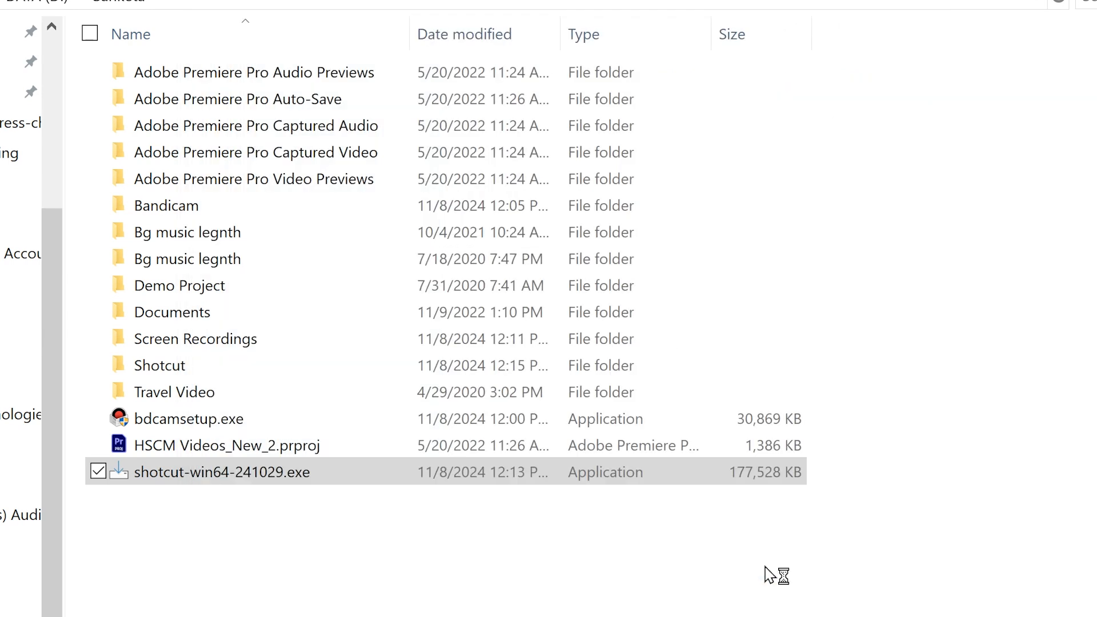
double_click(223, 471)
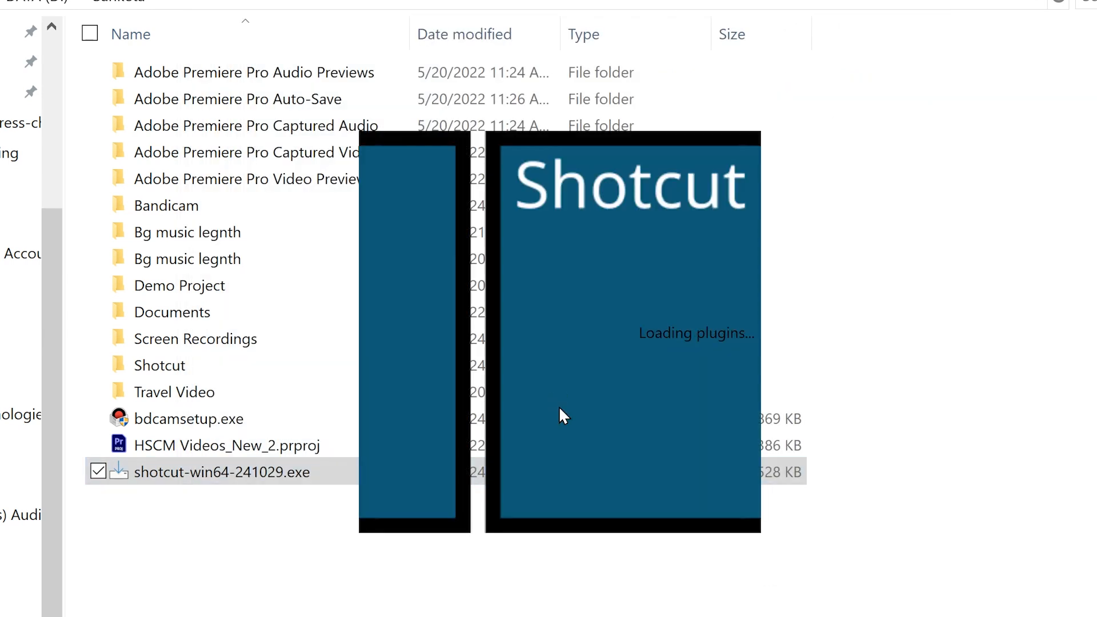